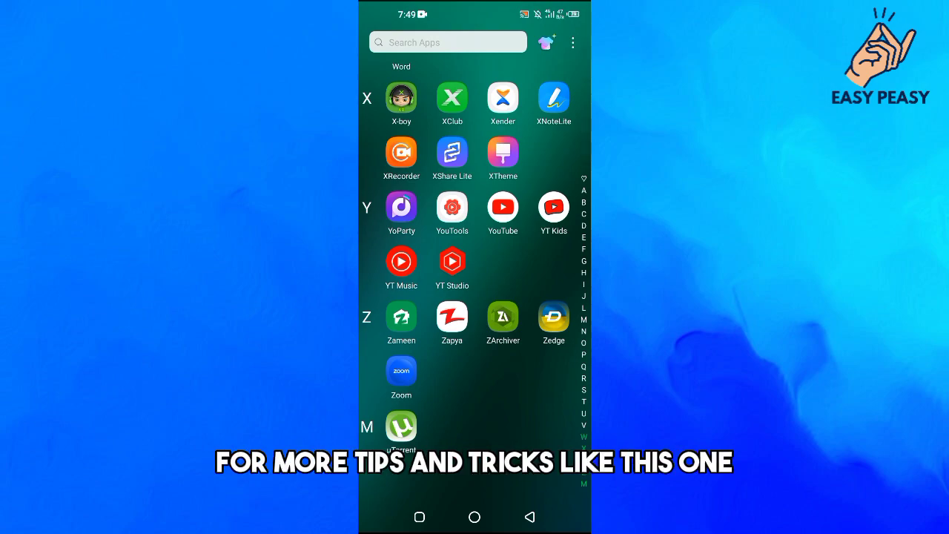
- Scroll the app drawer to find WhatsApp and open its chat list
scroll(down, 3)
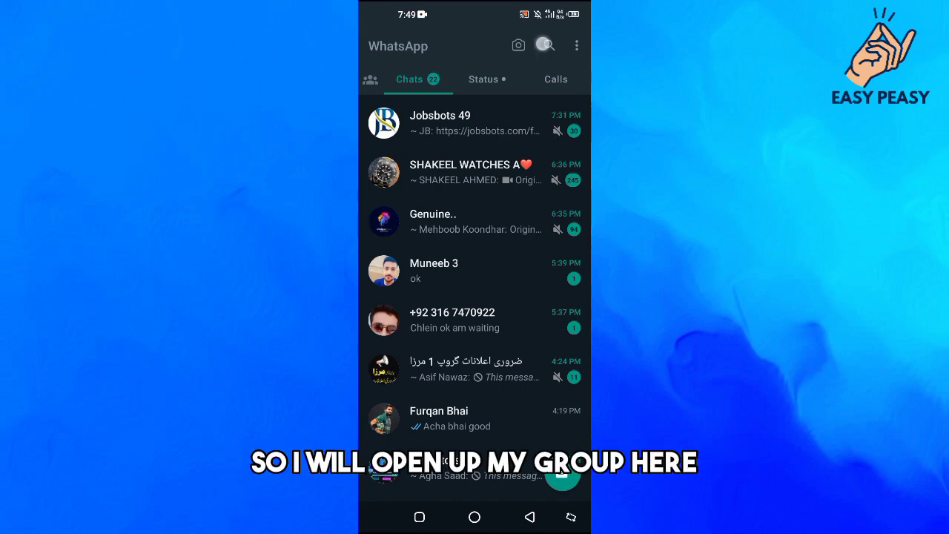
- Copy the Collection group's invite link from its group info to the clipboard
text(c)
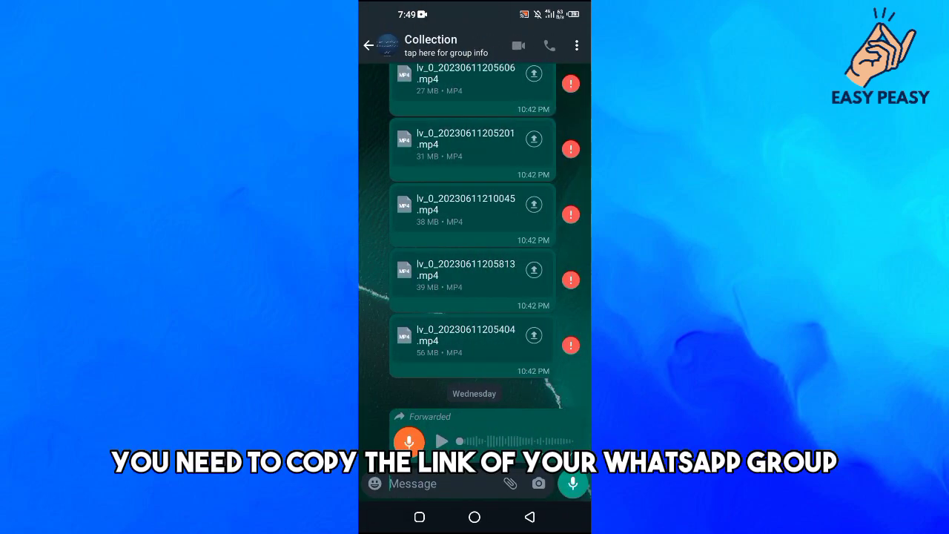
click(446, 45)
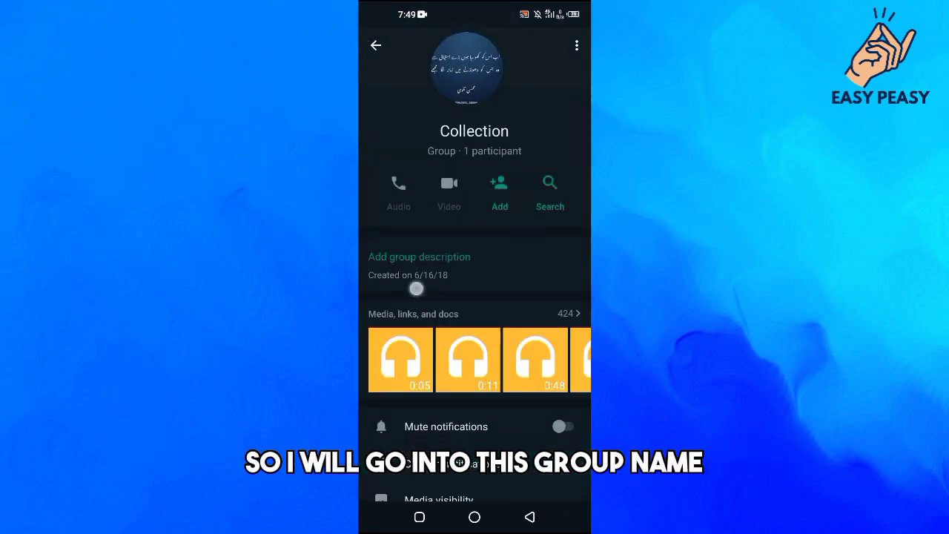
scroll(down, 3)
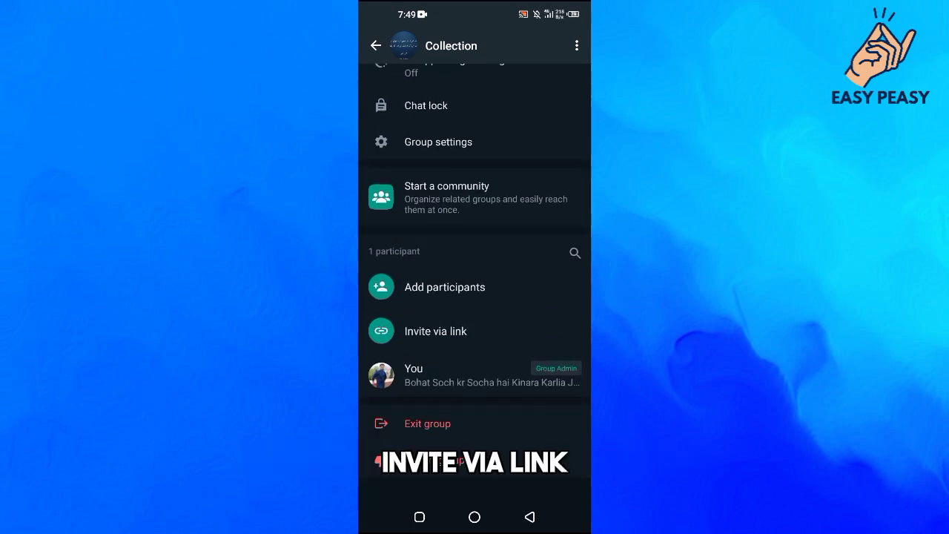
click(435, 331)
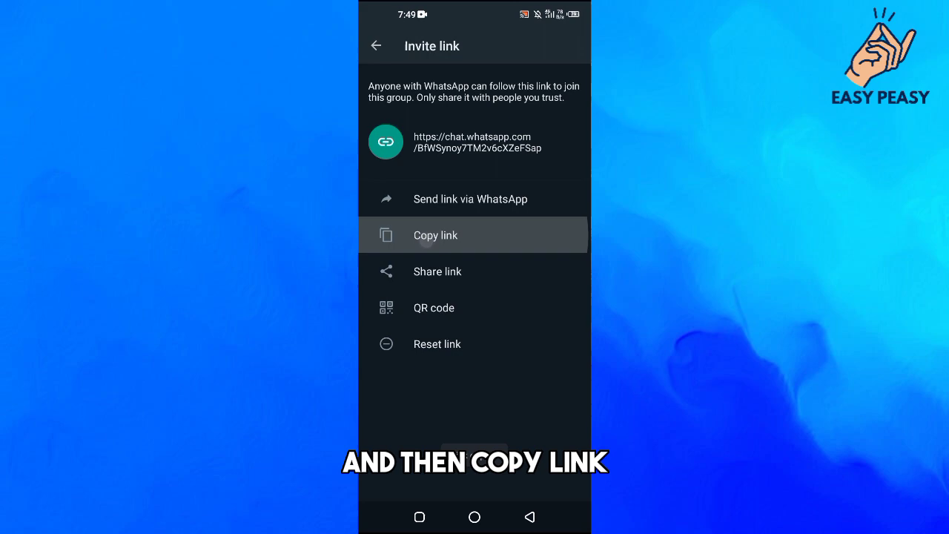
click(435, 235)
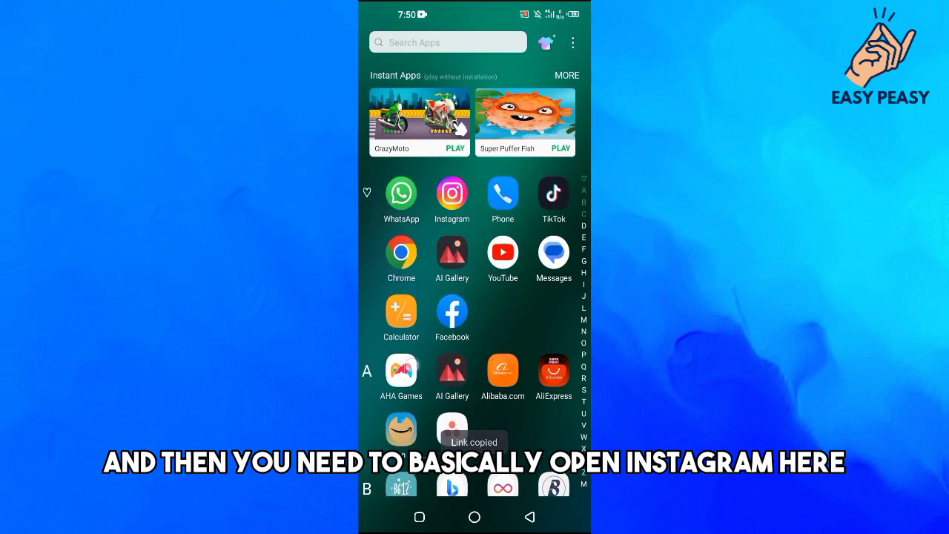
- Launch Instagram, discard the old story draft and return to the feed
click(452, 193)
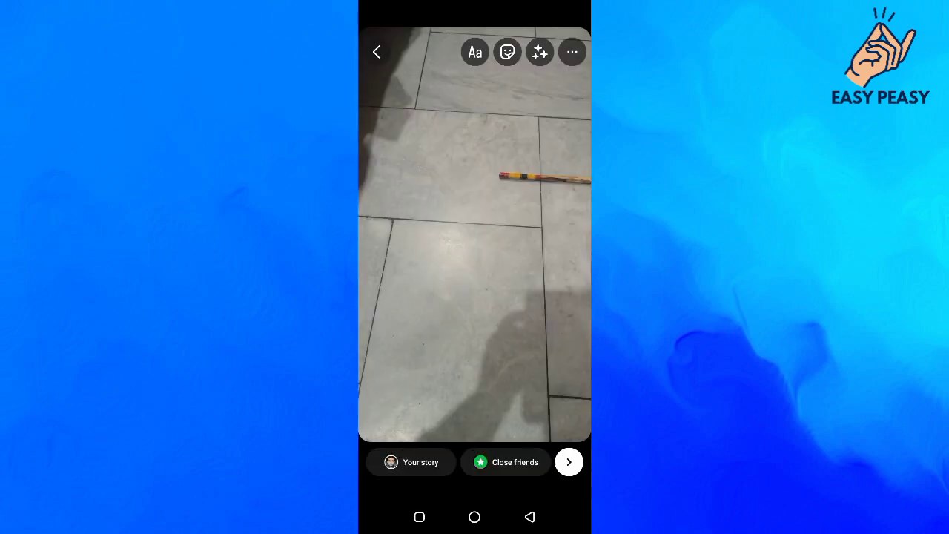
click(377, 51)
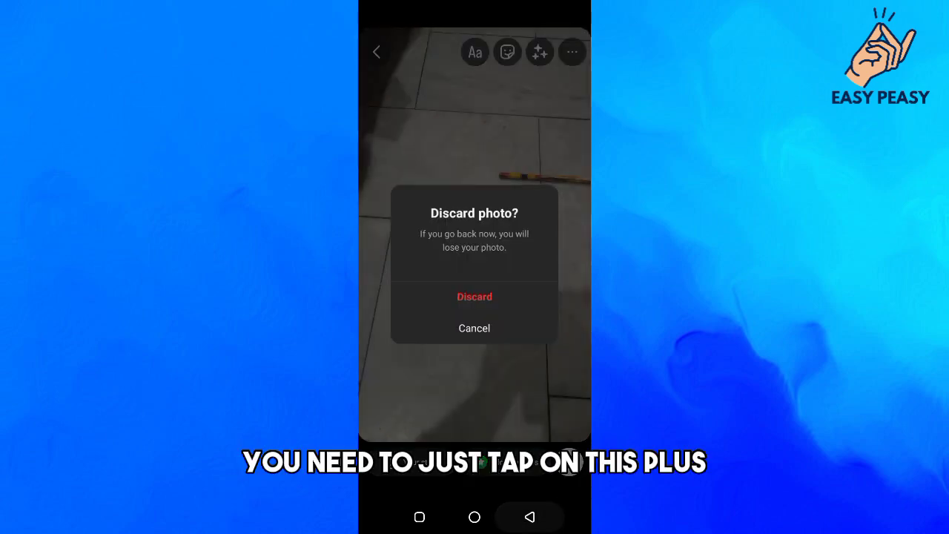
click(474, 297)
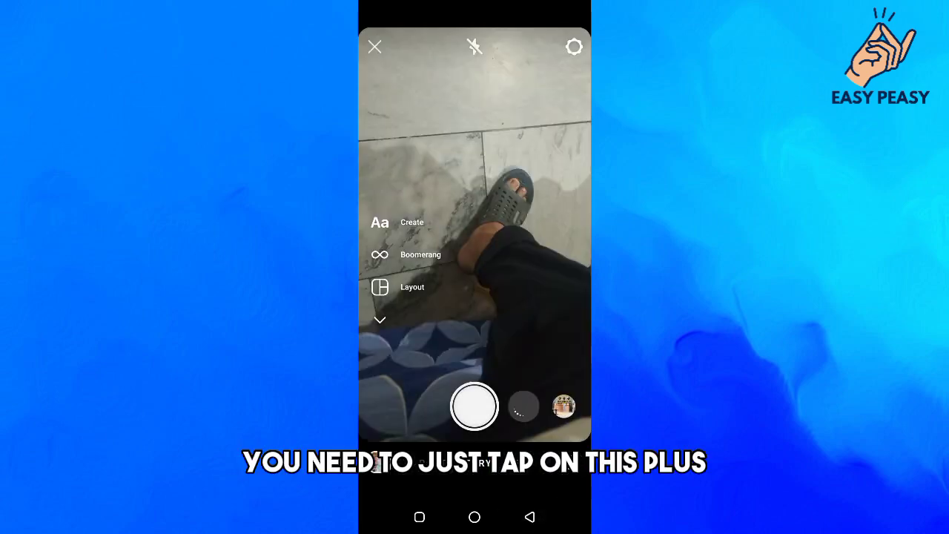
click(374, 47)
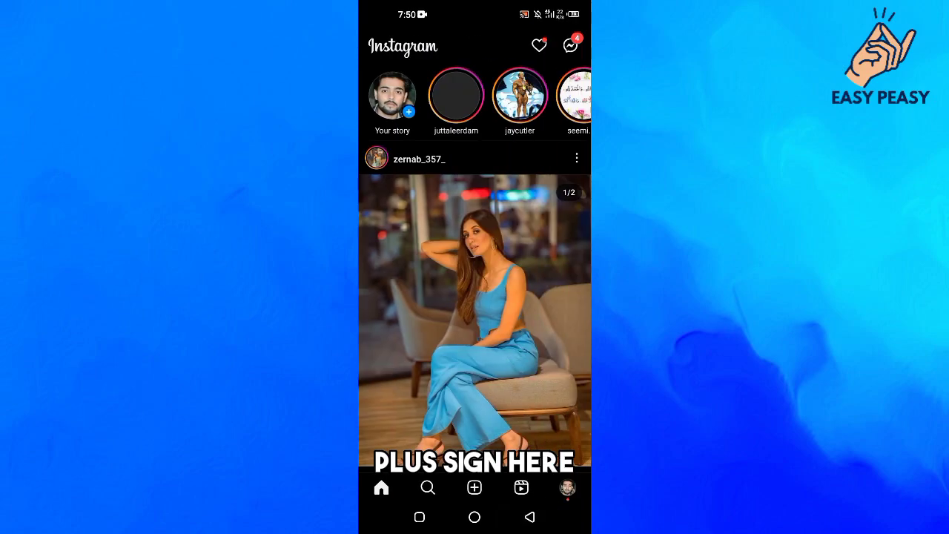
- Start a new story and capture a photo of the floor
click(474, 487)
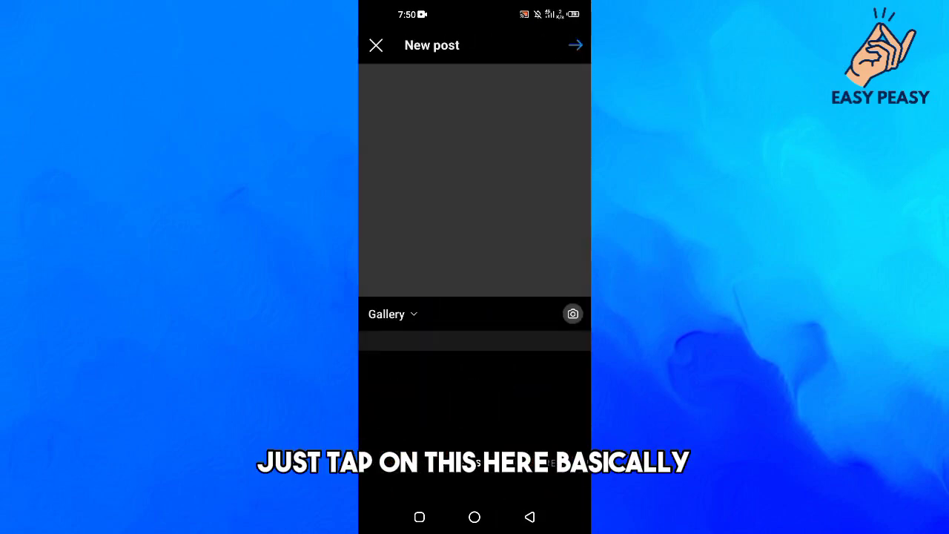
click(573, 314)
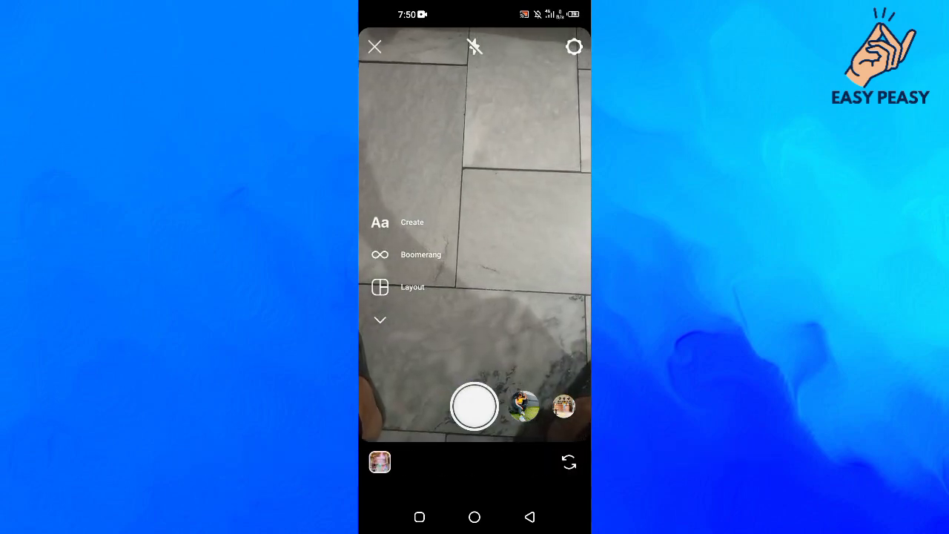
click(473, 406)
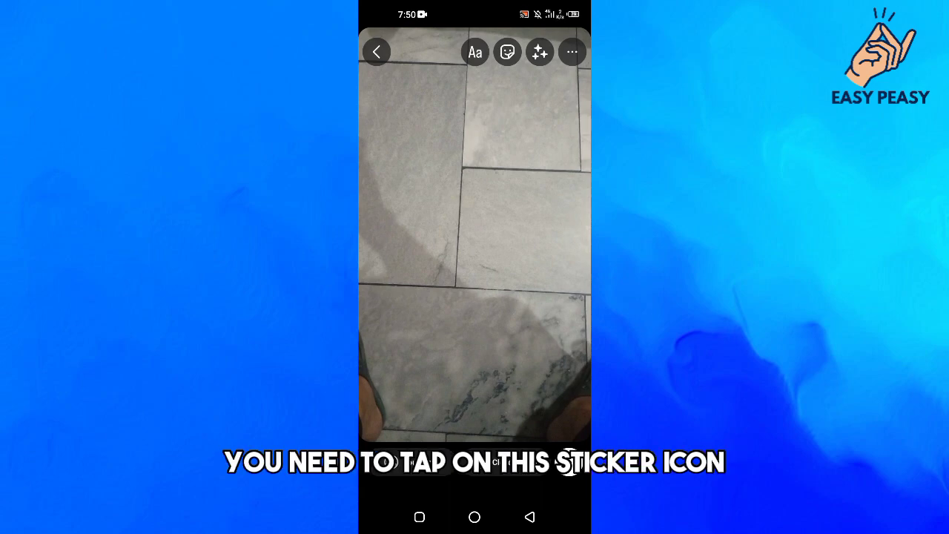
- Add a link sticker with the pasted WhatsApp group invite link to the story
click(507, 52)
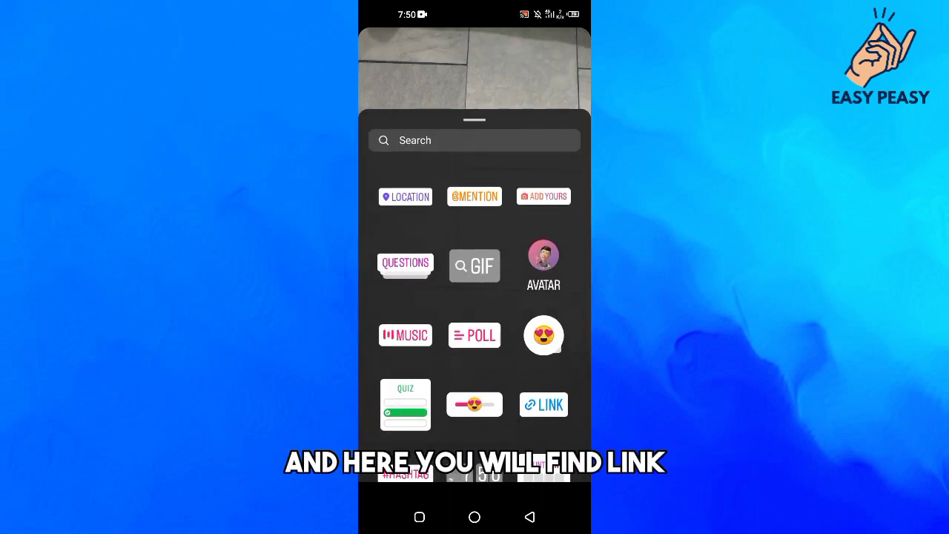
click(543, 404)
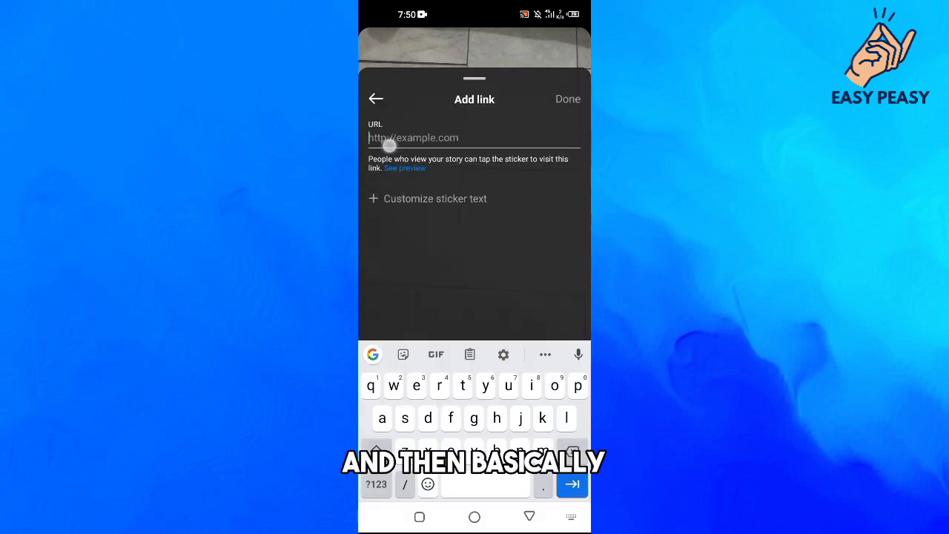
click(390, 137)
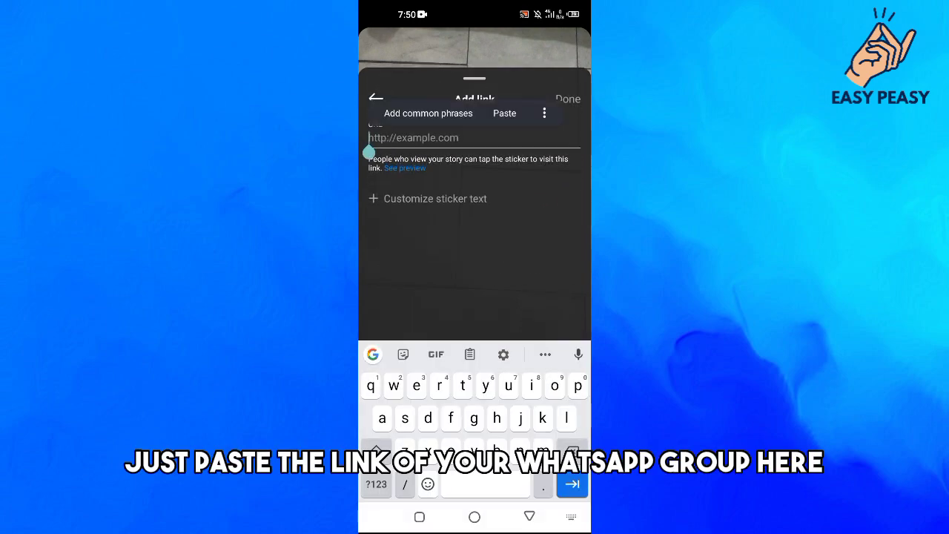
click(504, 113)
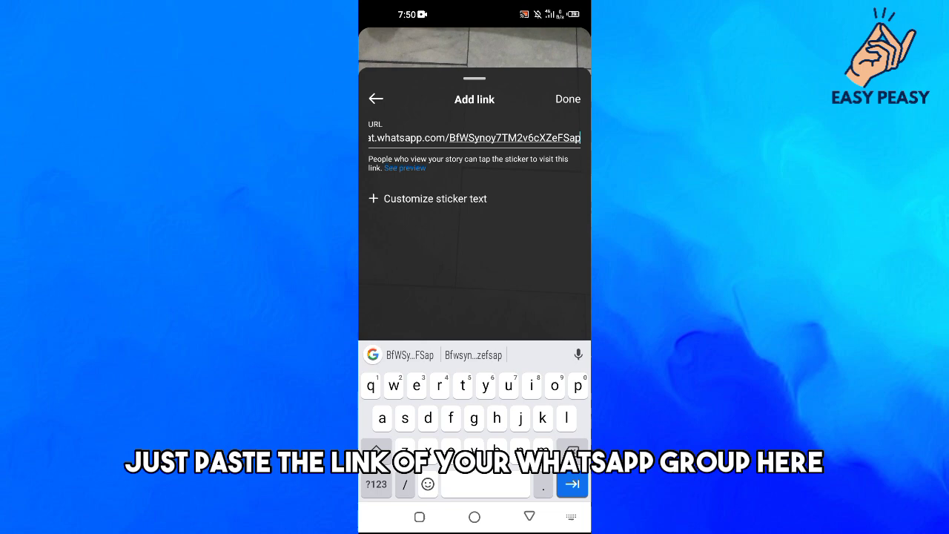
click(567, 98)
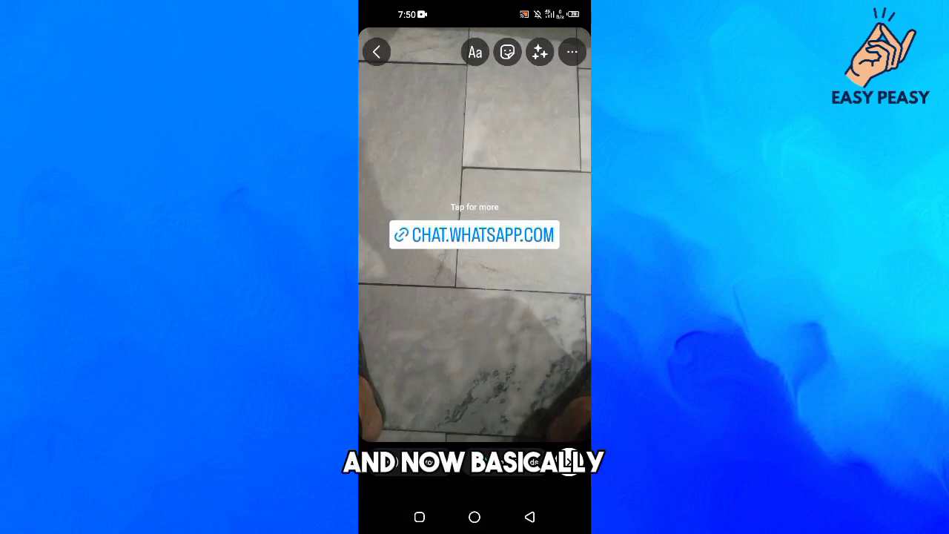